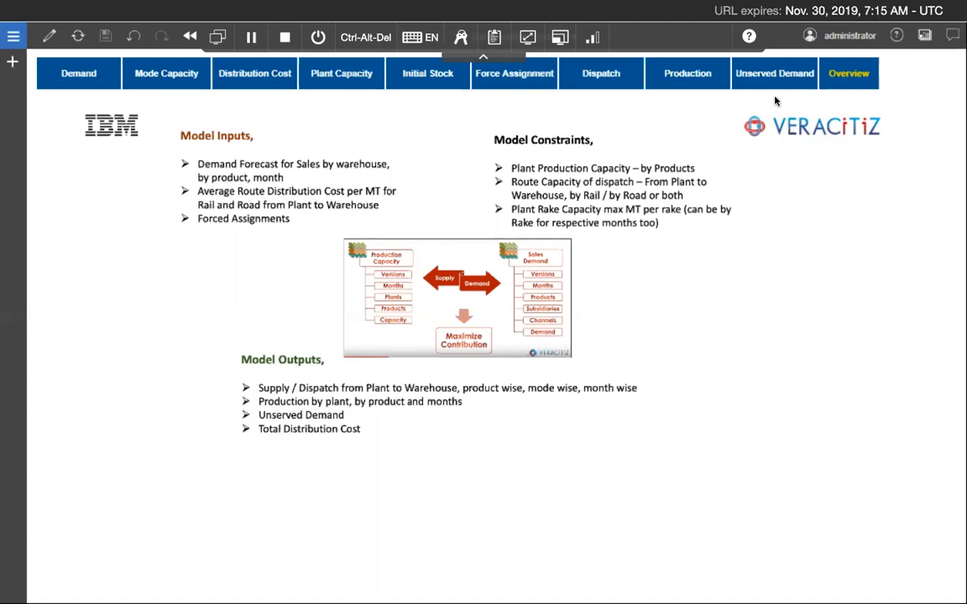
mouse_move(47, 124)
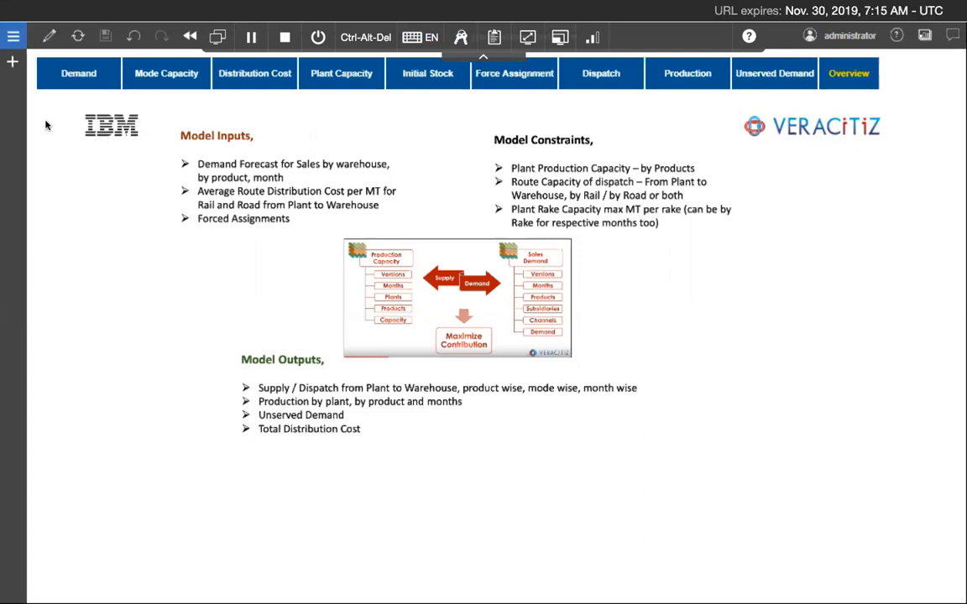
Step: Browse warehouse demand (W4 PPC-MF, W8 Concreto PPC) across February, April and March
click(78, 73)
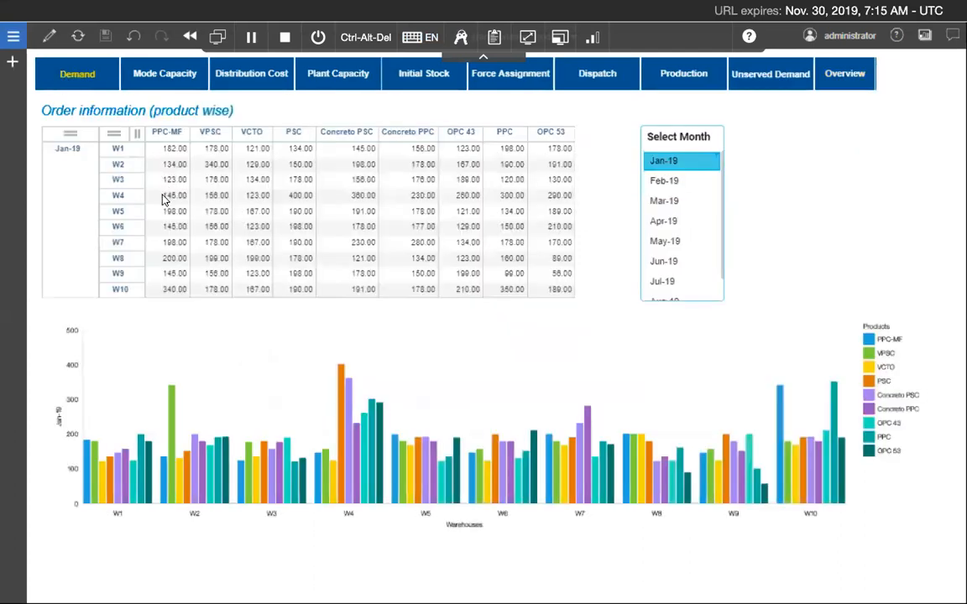
click(174, 195)
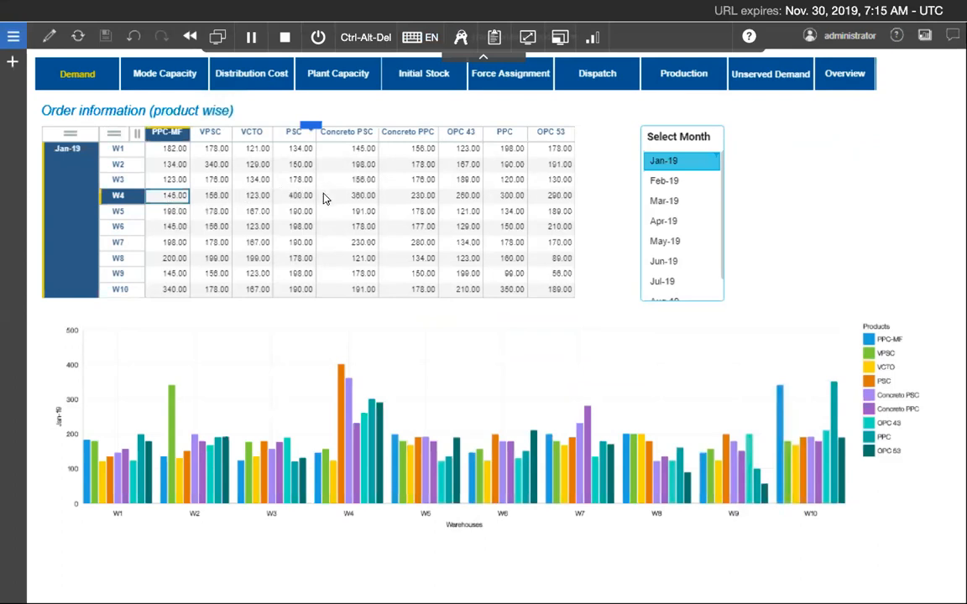
click(409, 258)
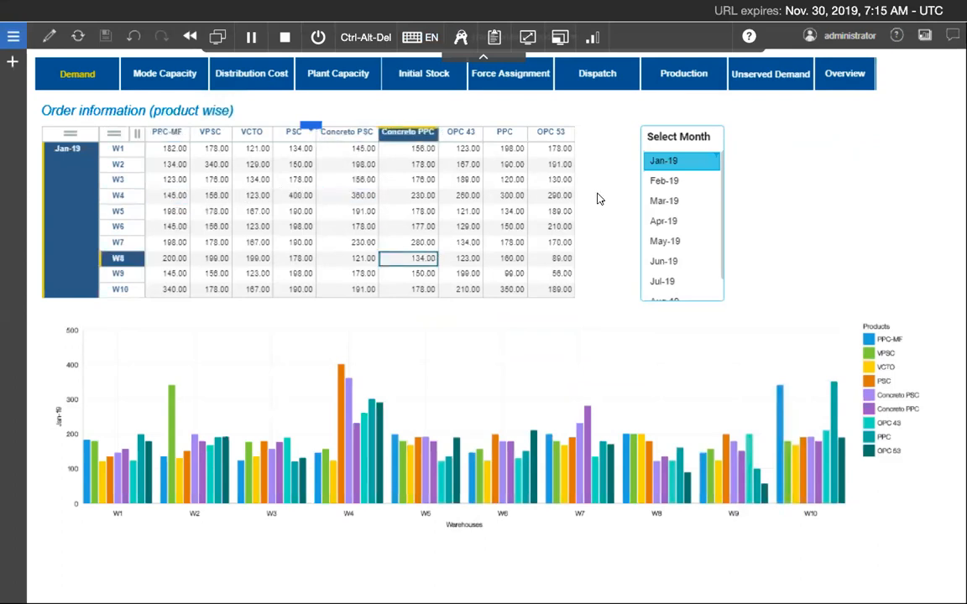
mouse_move(676, 186)
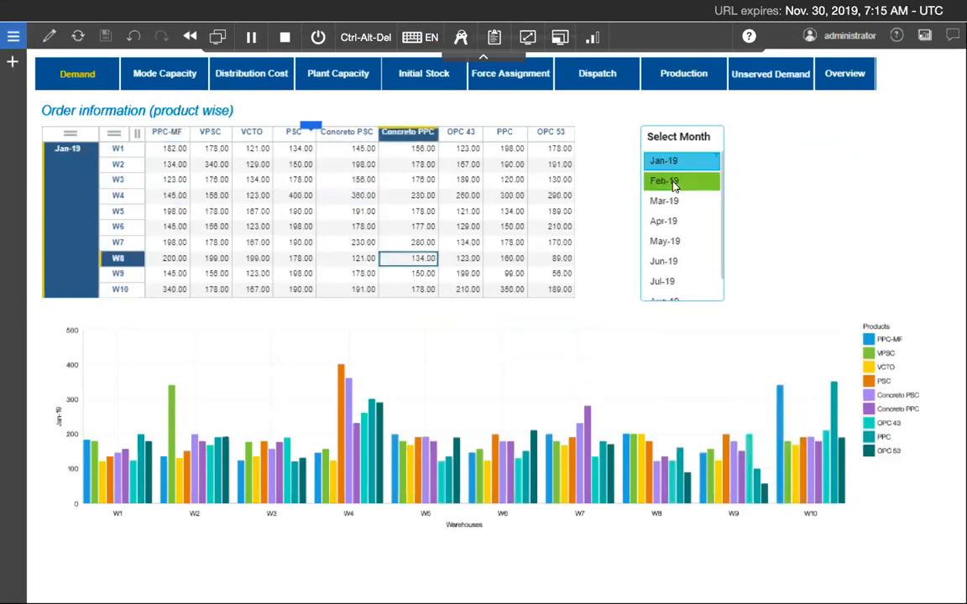
click(664, 181)
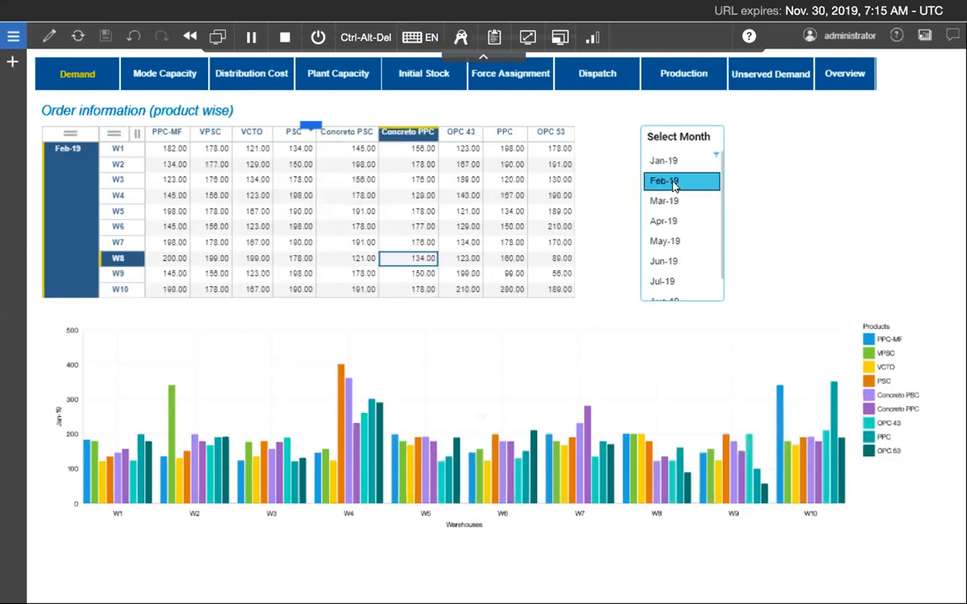
click(664, 221)
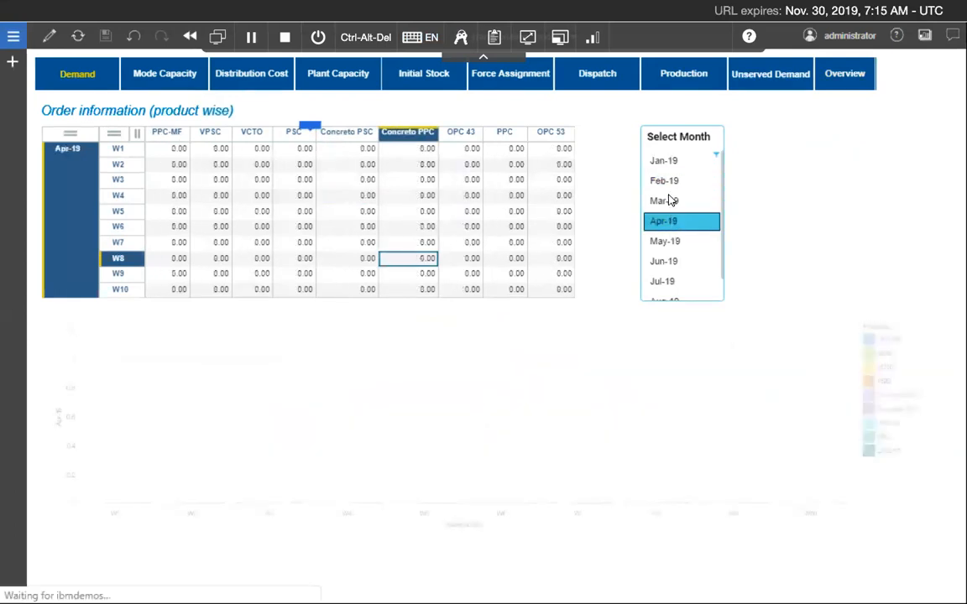
click(663, 201)
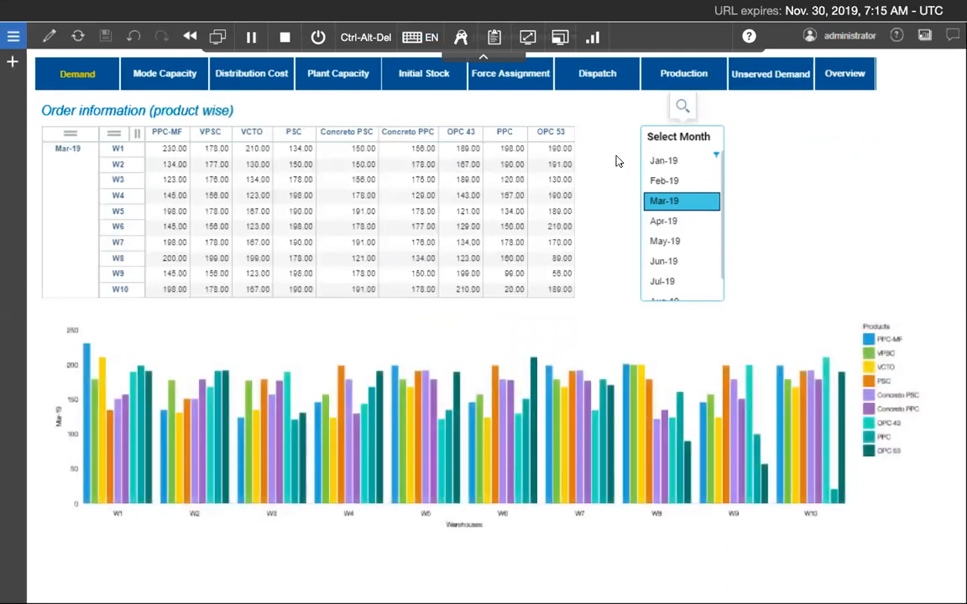
Step: Return to January demand, then view Mode Capacity for Plant5's rail capacity to W9
click(663, 160)
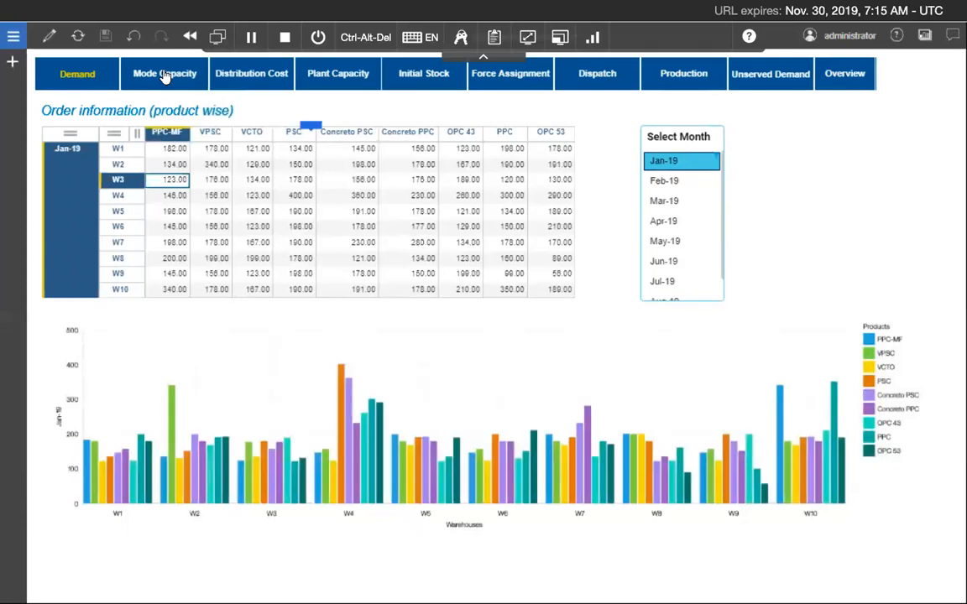
click(165, 74)
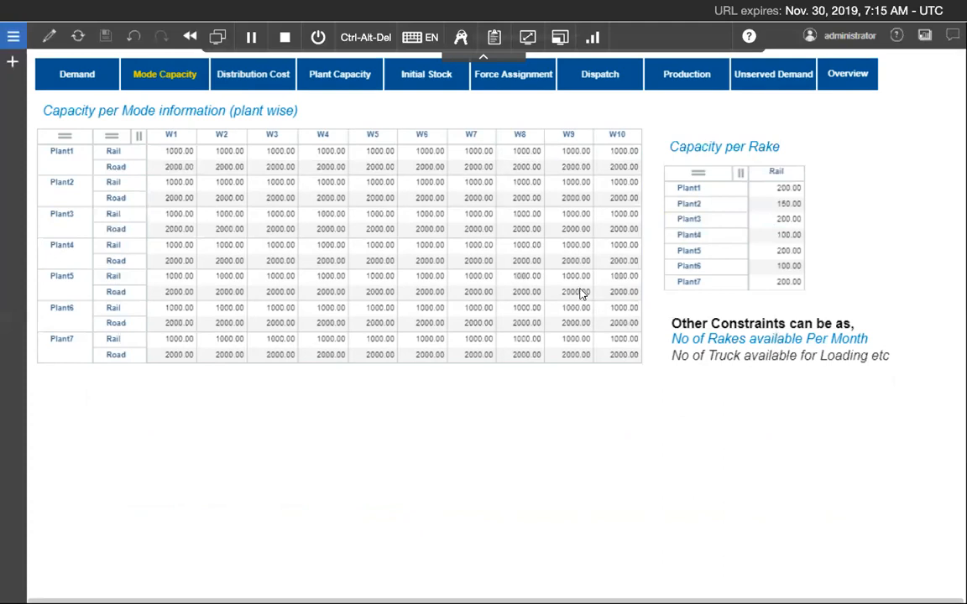
click(568, 276)
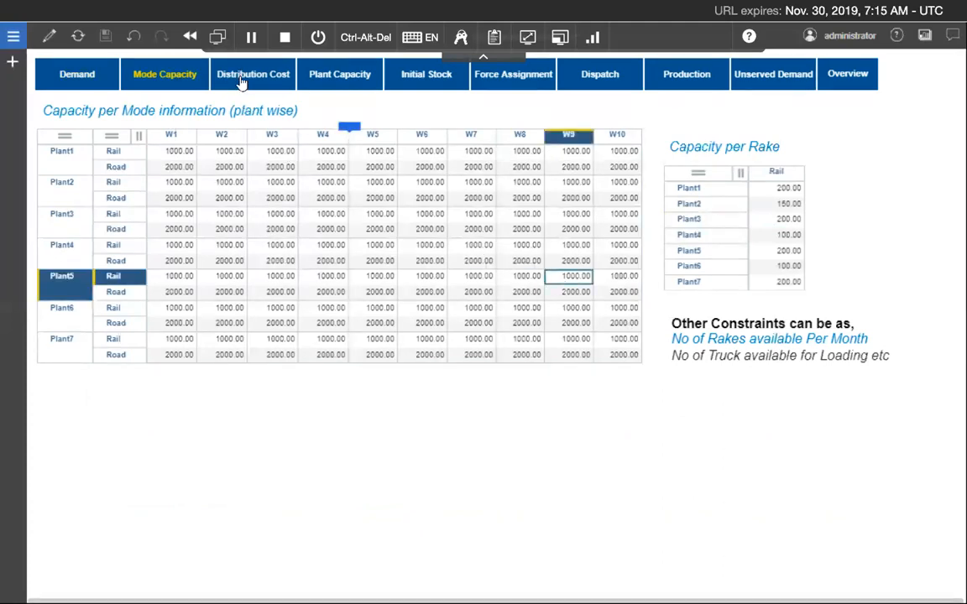
Step: Inspect distribution costs for the Plant2 rows and the Plant3 and Plant2 road costs to W5
click(253, 74)
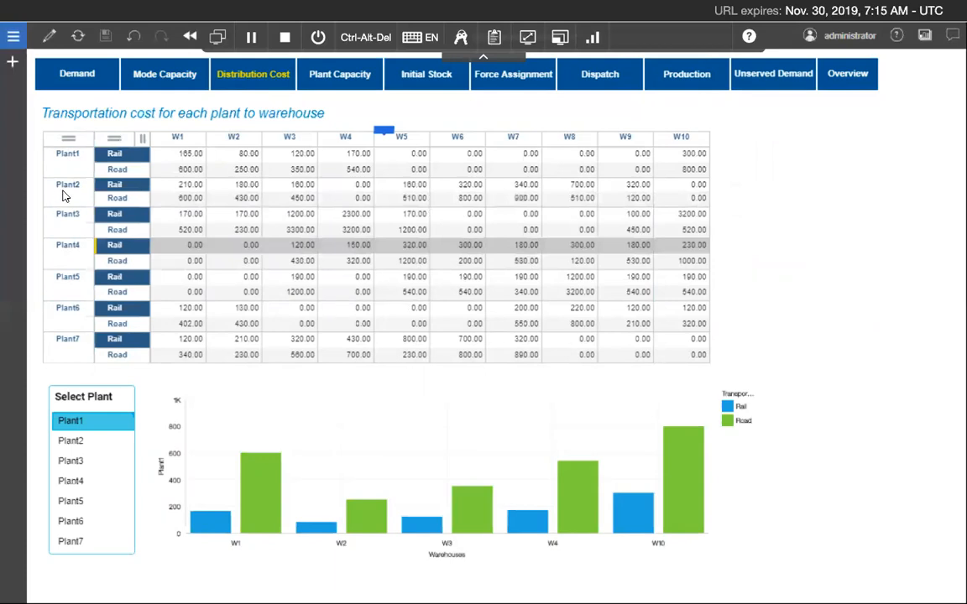
click(67, 184)
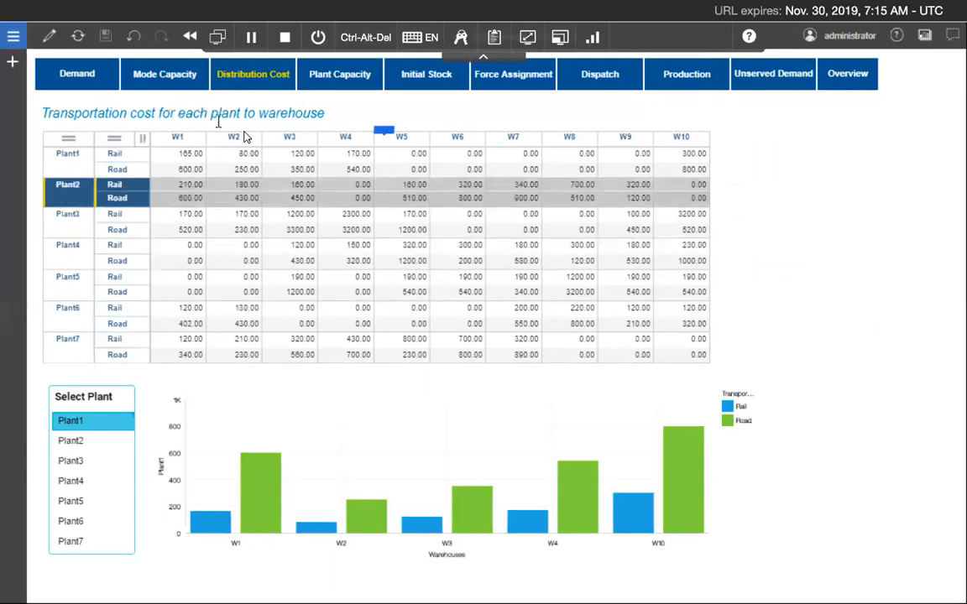
click(233, 136)
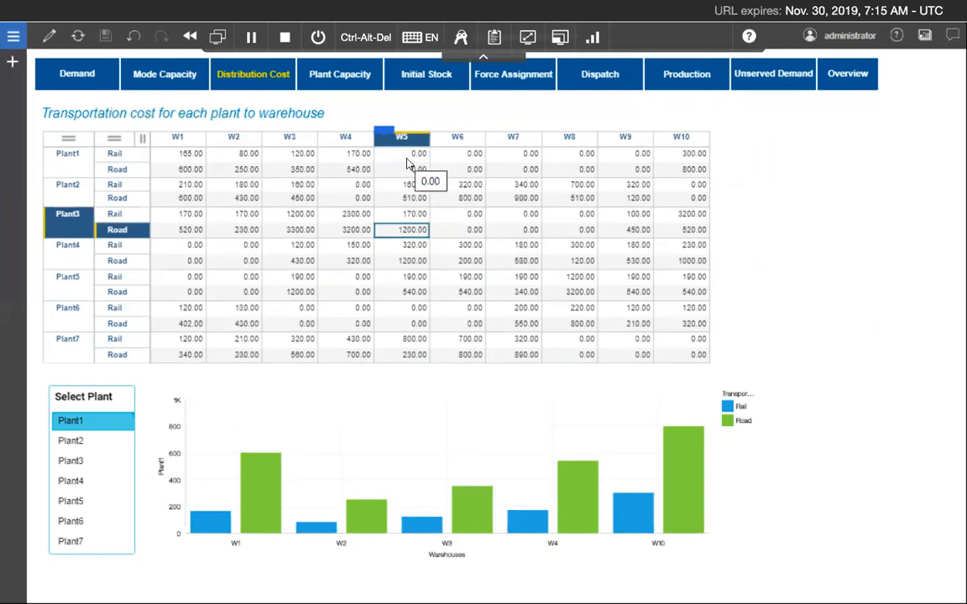
mouse_move(518, 157)
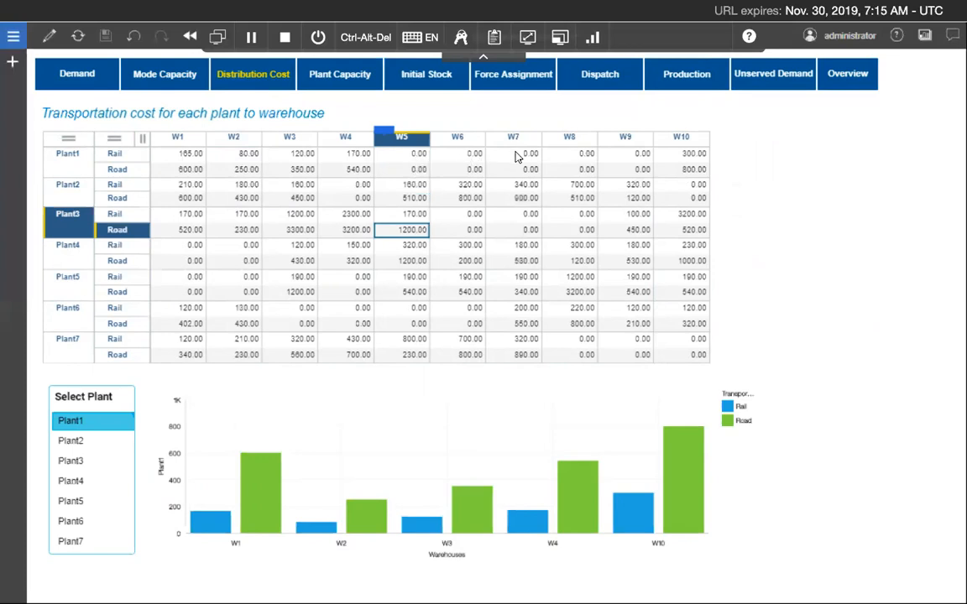
mouse_move(575, 170)
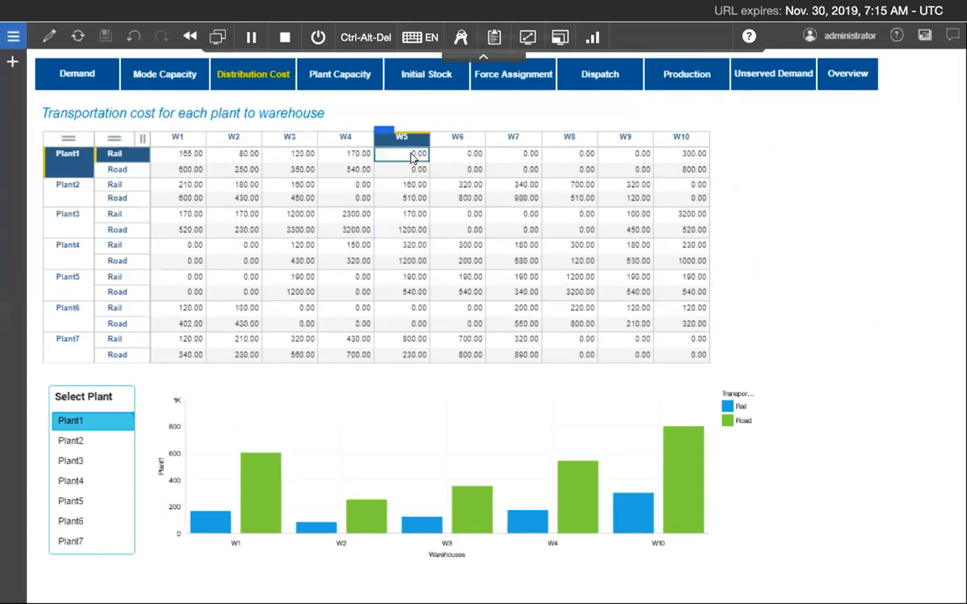
mouse_move(596, 177)
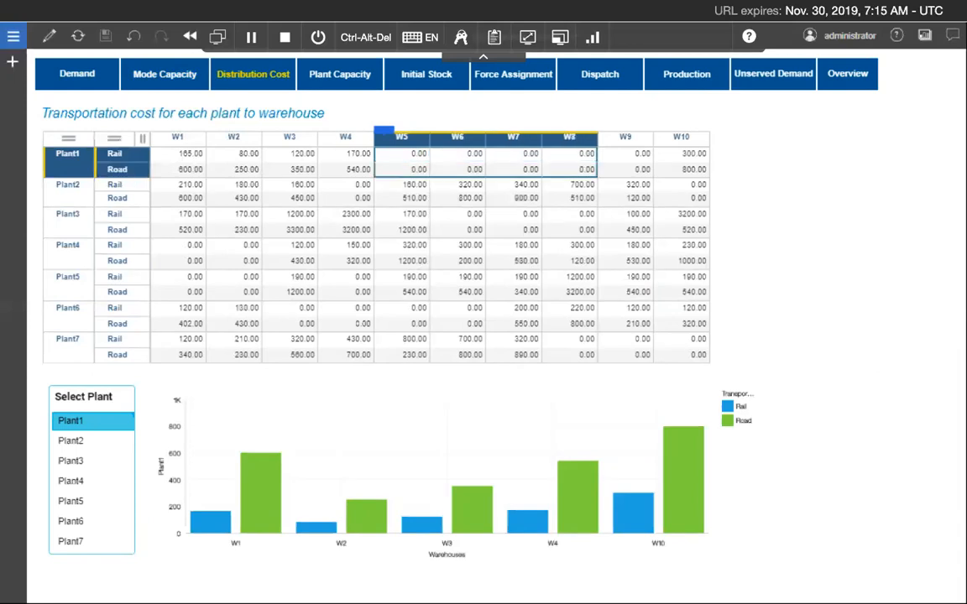
mouse_move(340, 80)
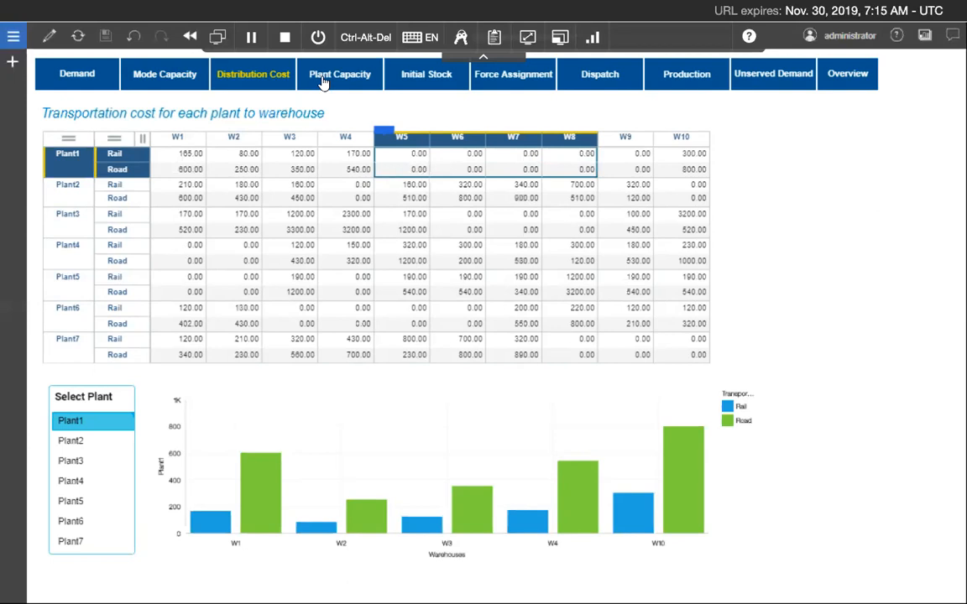
click(412, 198)
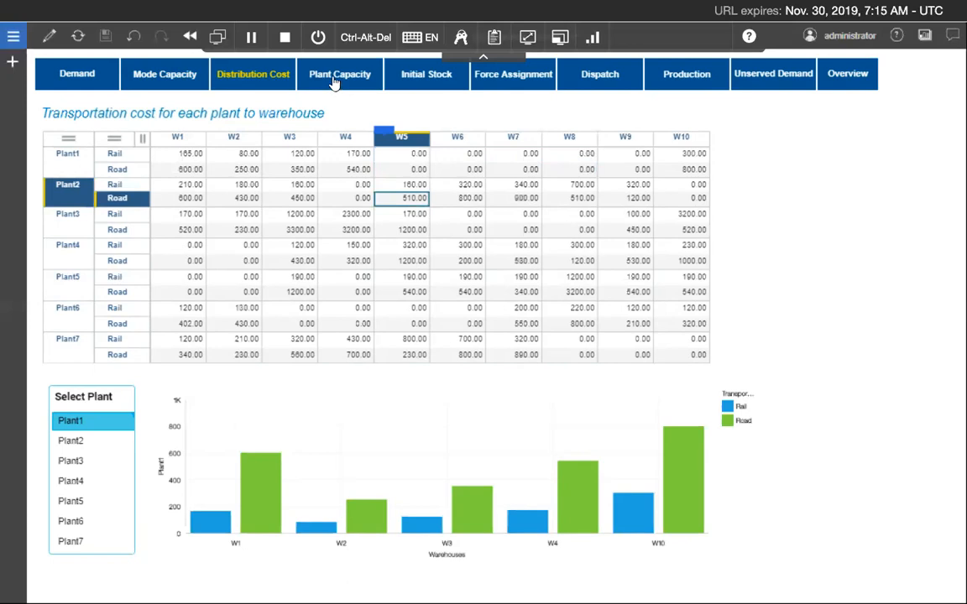
mouse_move(348, 131)
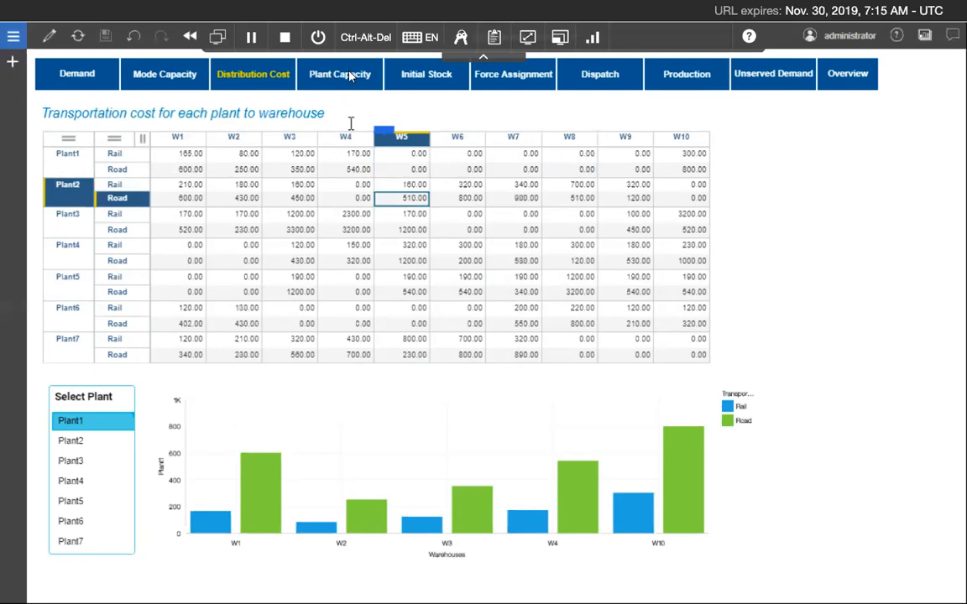
Step: View plant capacities and inspect Plant4's VCTO capacity of 200
click(339, 74)
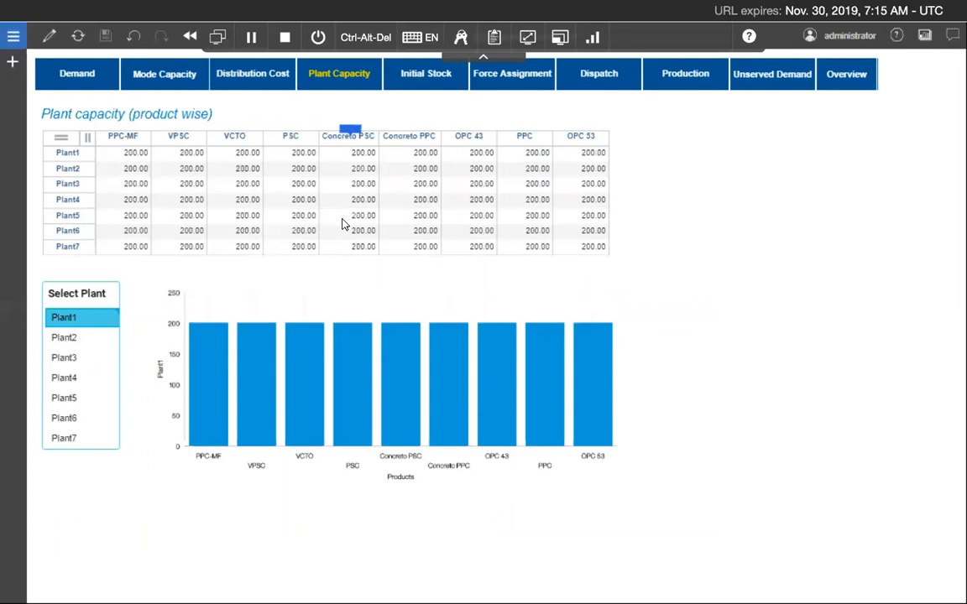
mouse_move(189, 200)
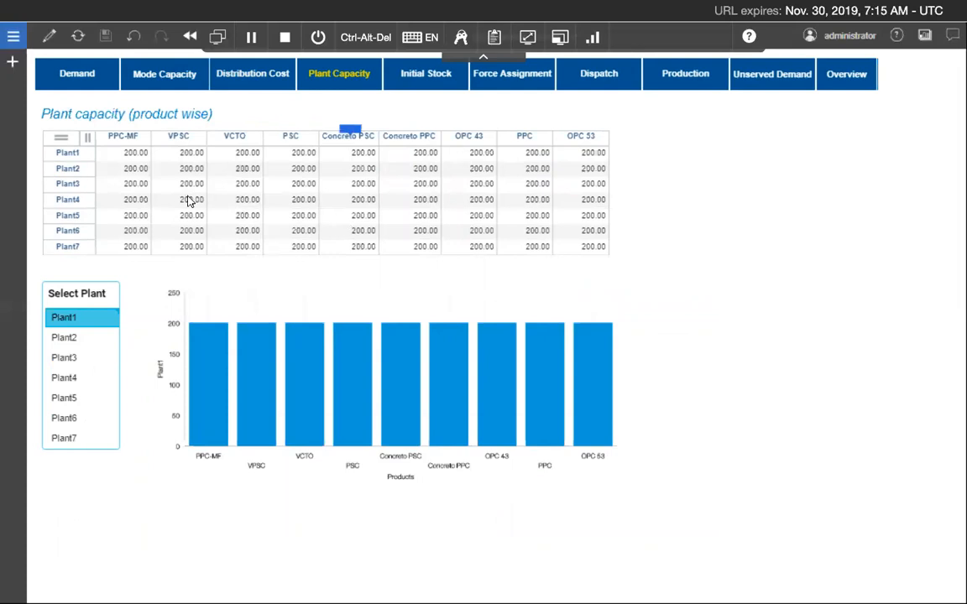
mouse_move(82, 177)
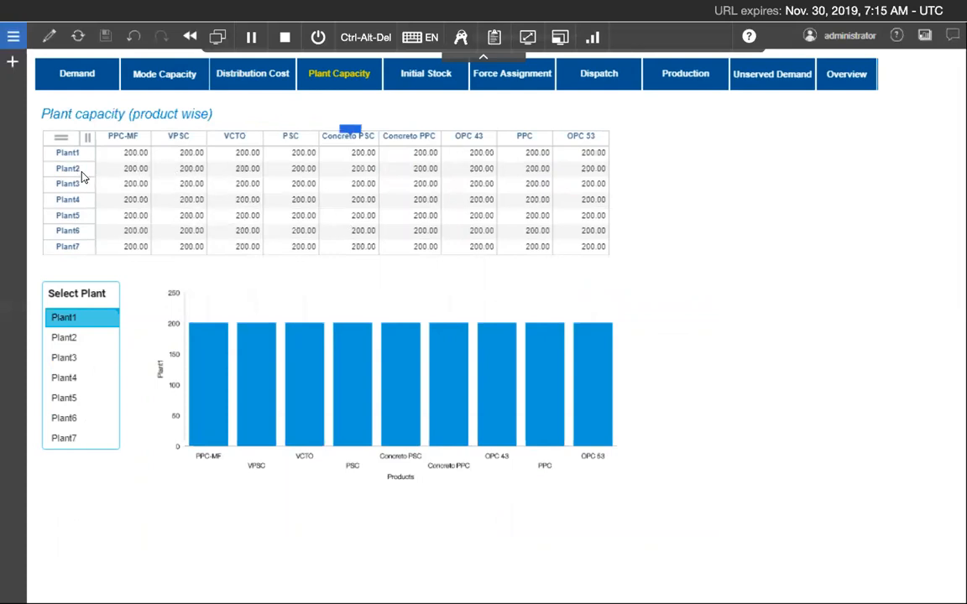
click(67, 200)
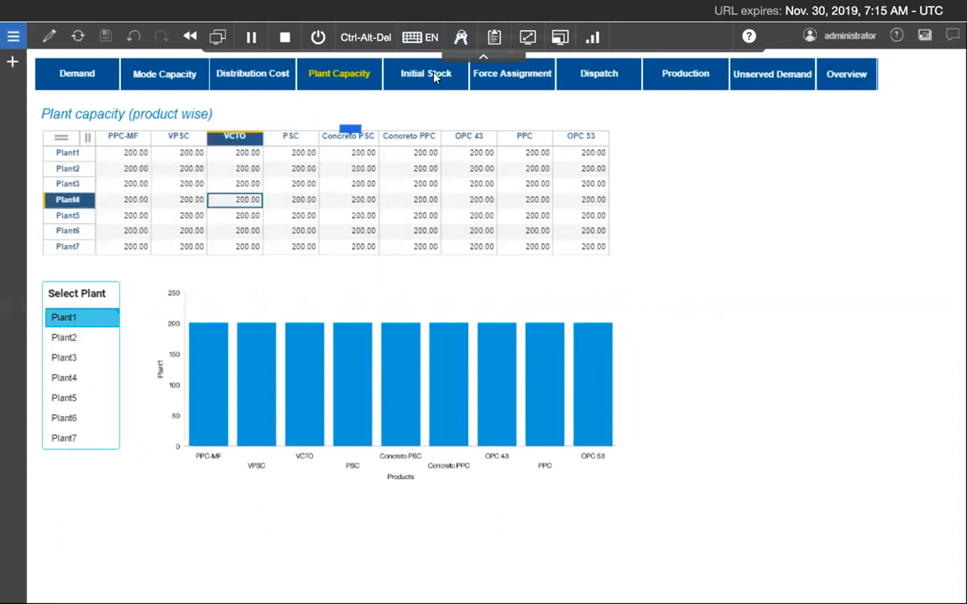
Step: Slide the Initial Stock product selector from VPSC to VCTO, then PPC-MF
click(425, 73)
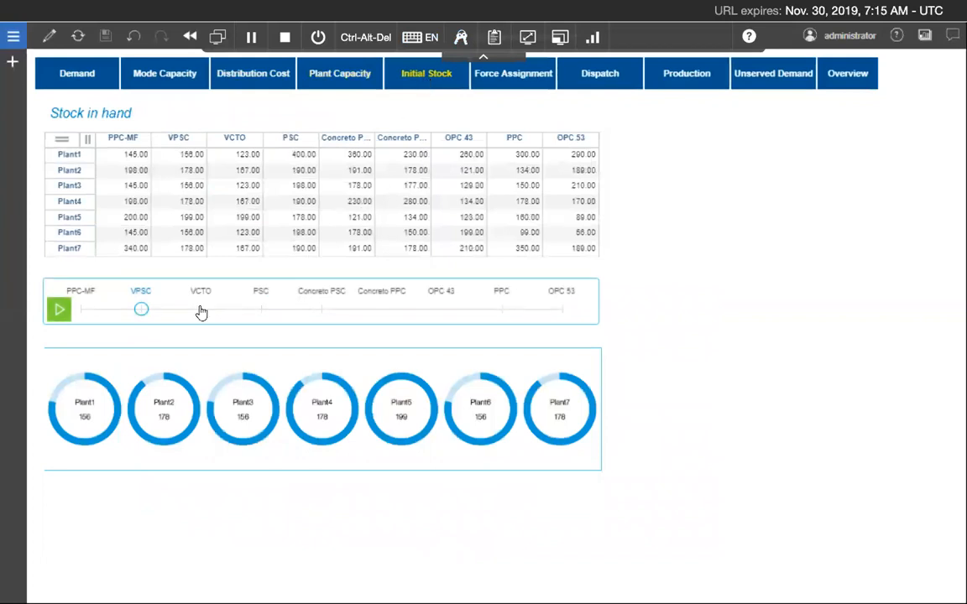
drag(141, 309, 201, 310)
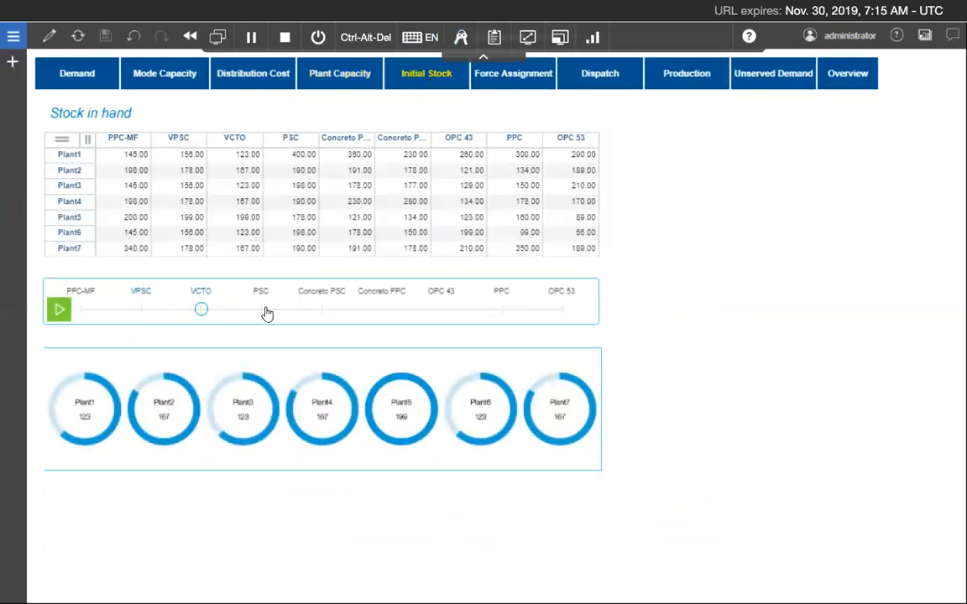
drag(201, 309, 262, 309)
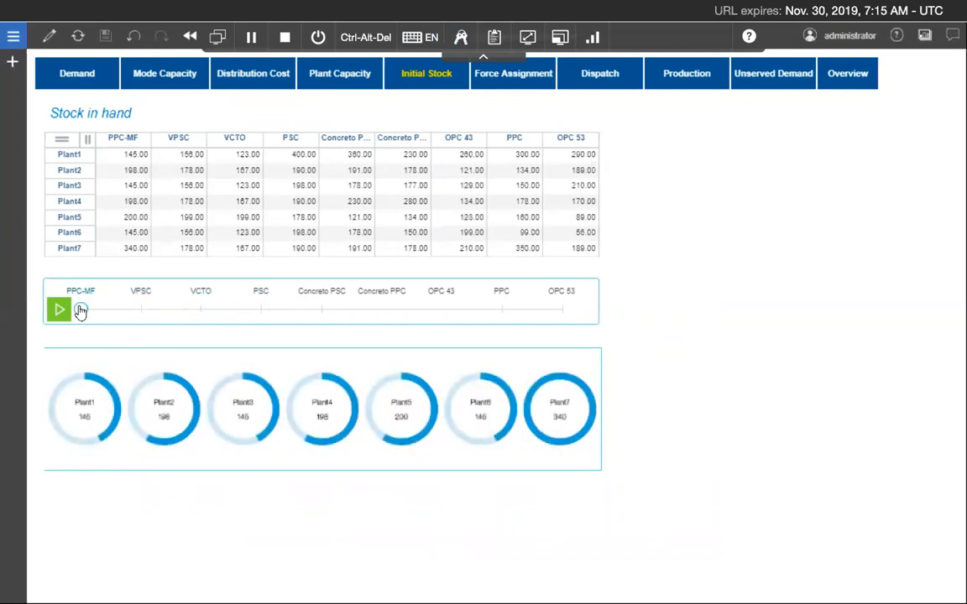
click(59, 310)
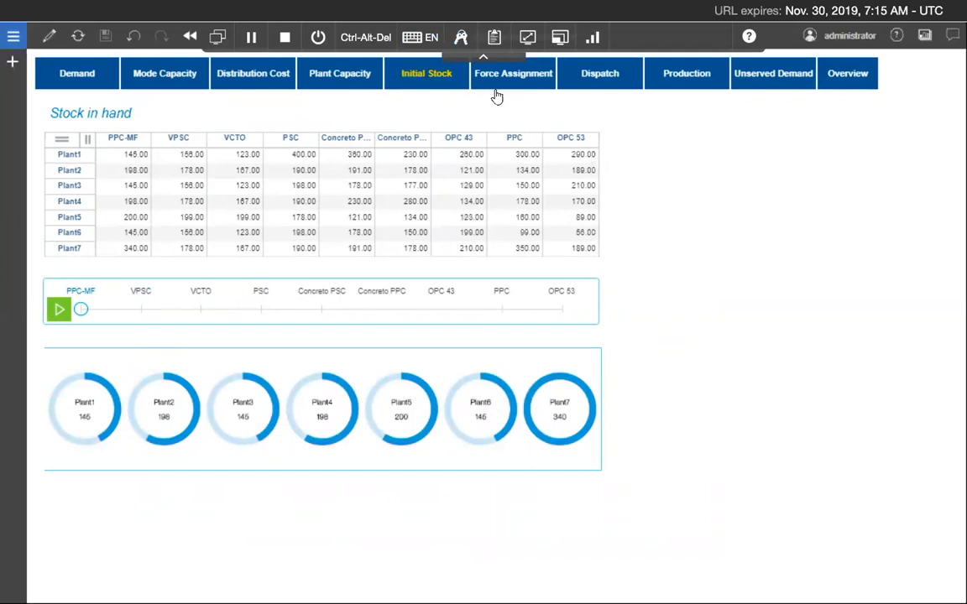
click(513, 74)
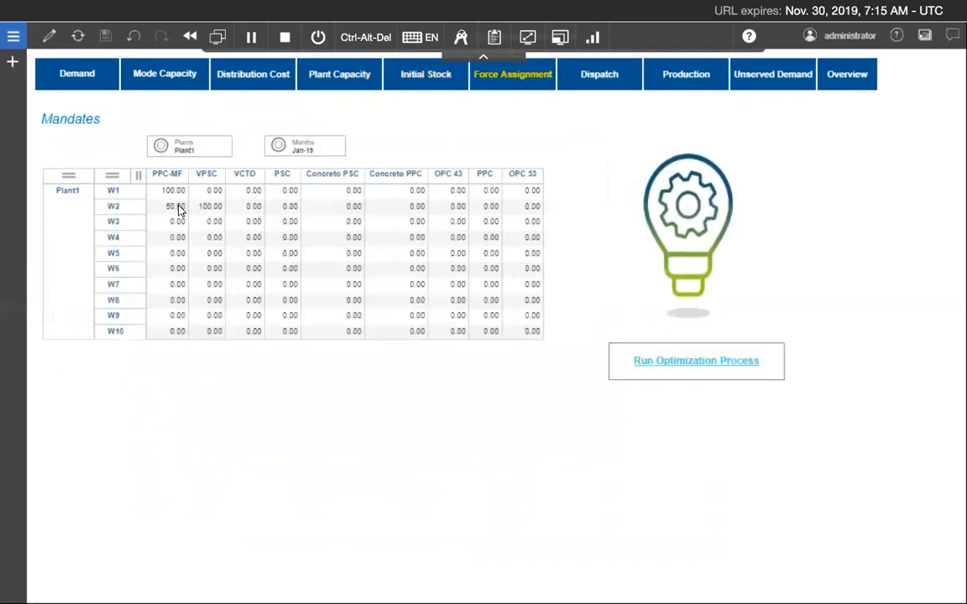
Step: Inspect Plant1's January W1 PPC-MF forced assignment of 100 units
click(209, 206)
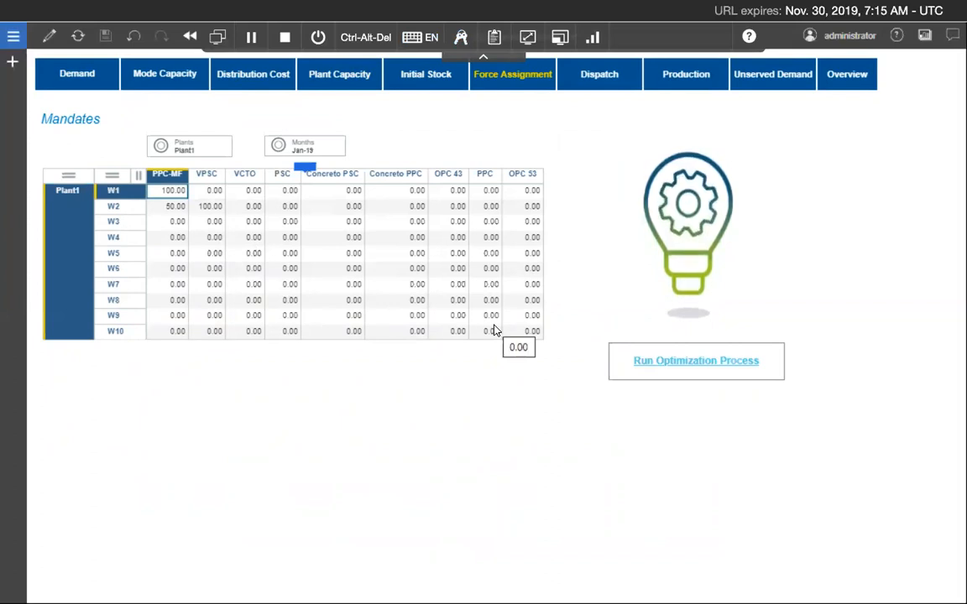
mouse_move(683, 342)
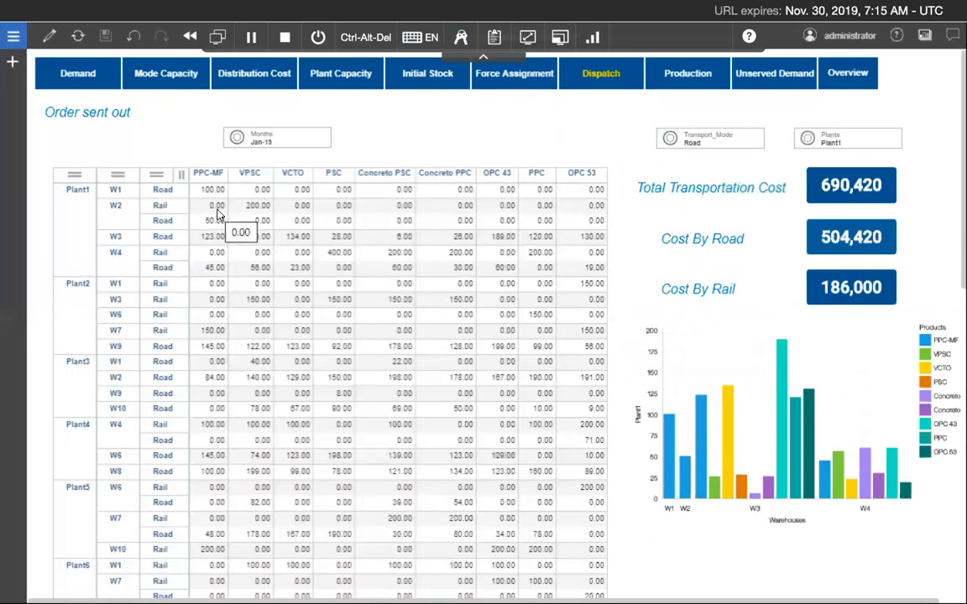
scroll(down, 3)
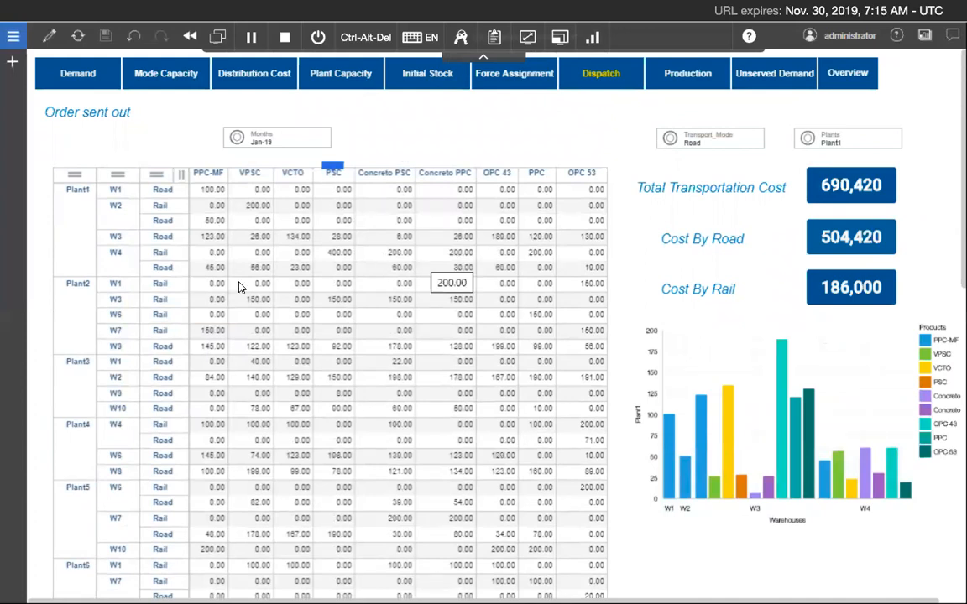
click(77, 189)
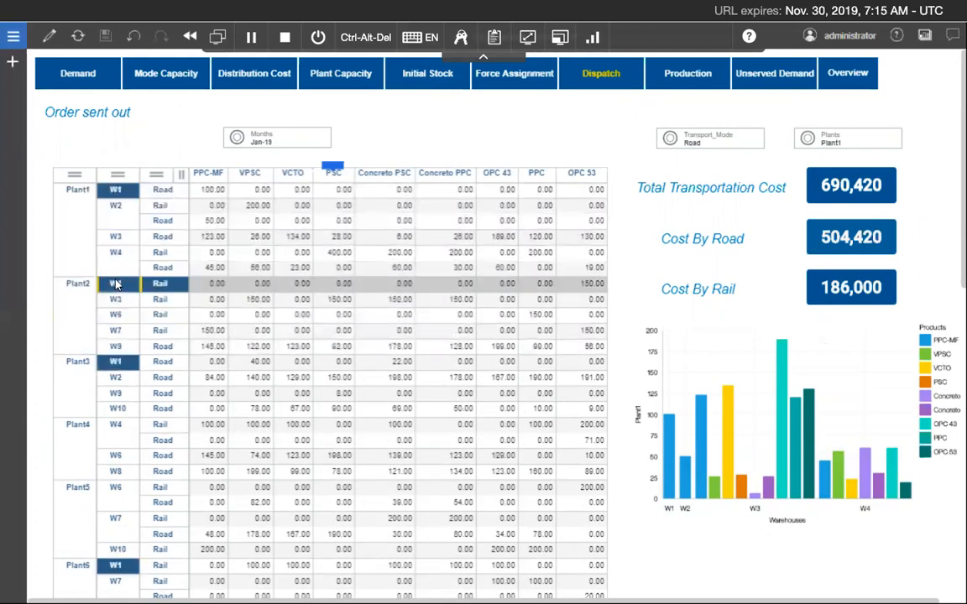
click(115, 377)
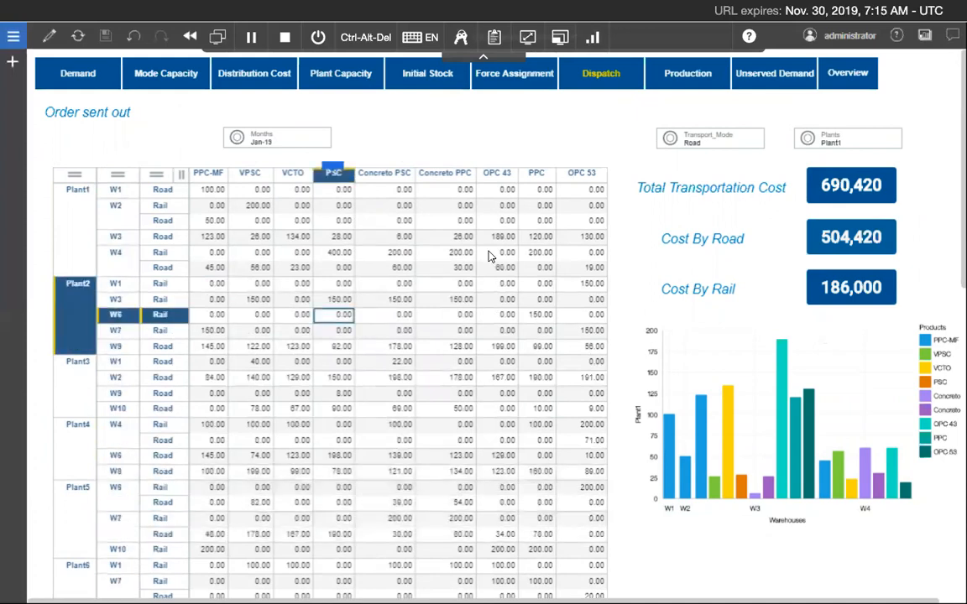
mouse_move(801, 263)
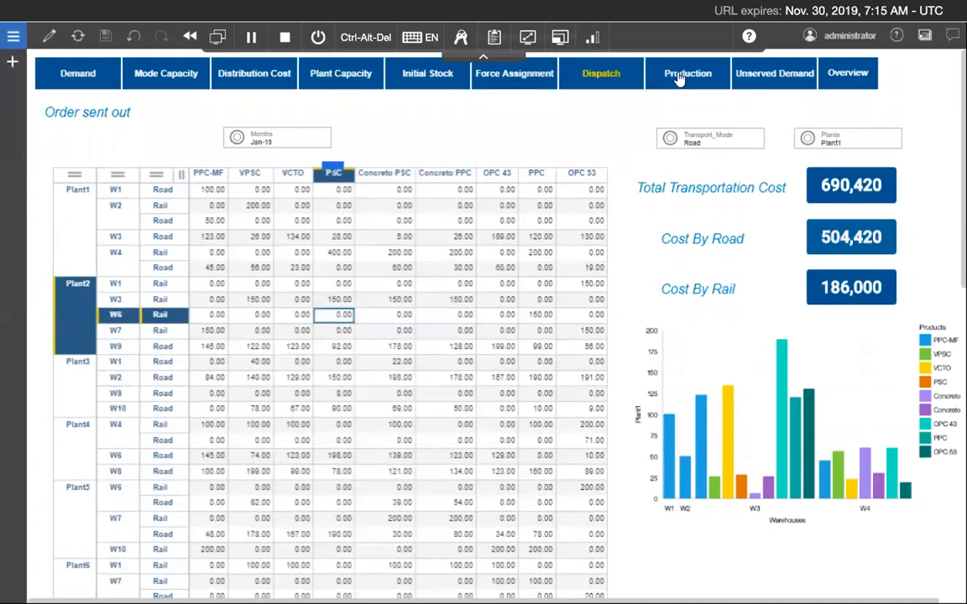
mouse_move(688, 76)
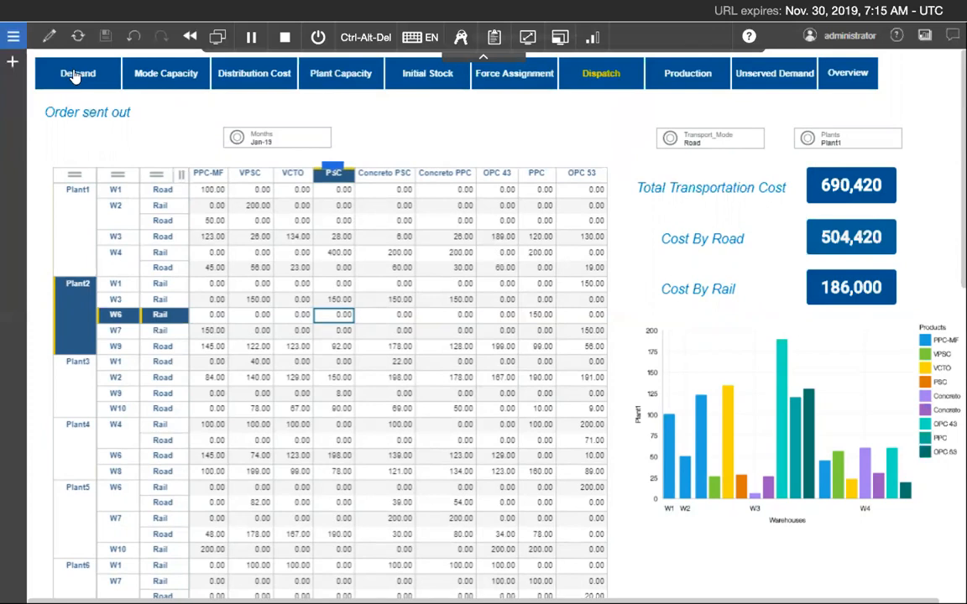
Step: Return to the Demand page to check W1's January PPC-MF order of 1,500
click(77, 73)
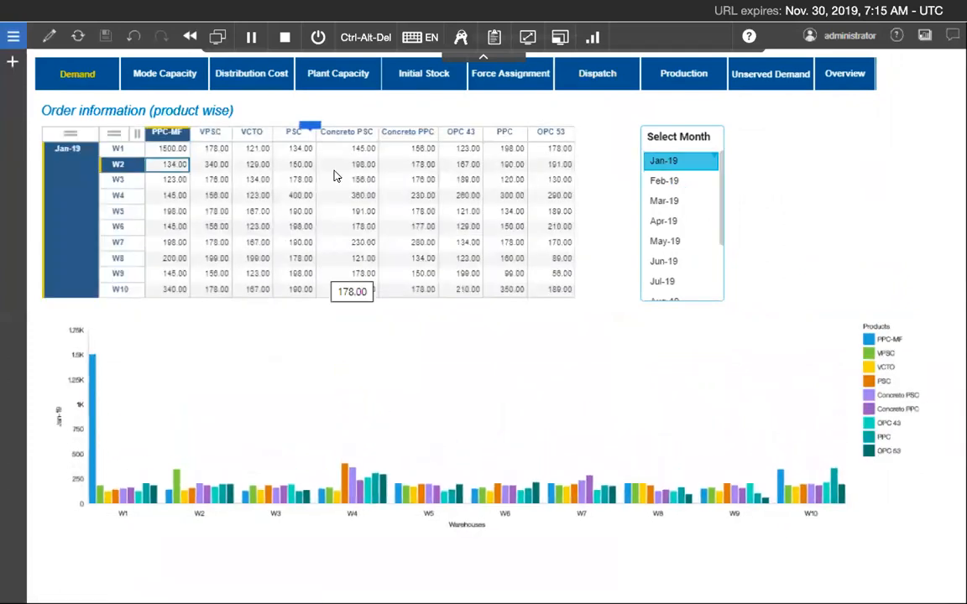
Step: Rerun Run Optimization Process and check Dispatch's new 667,660 total transport cost
click(510, 73)
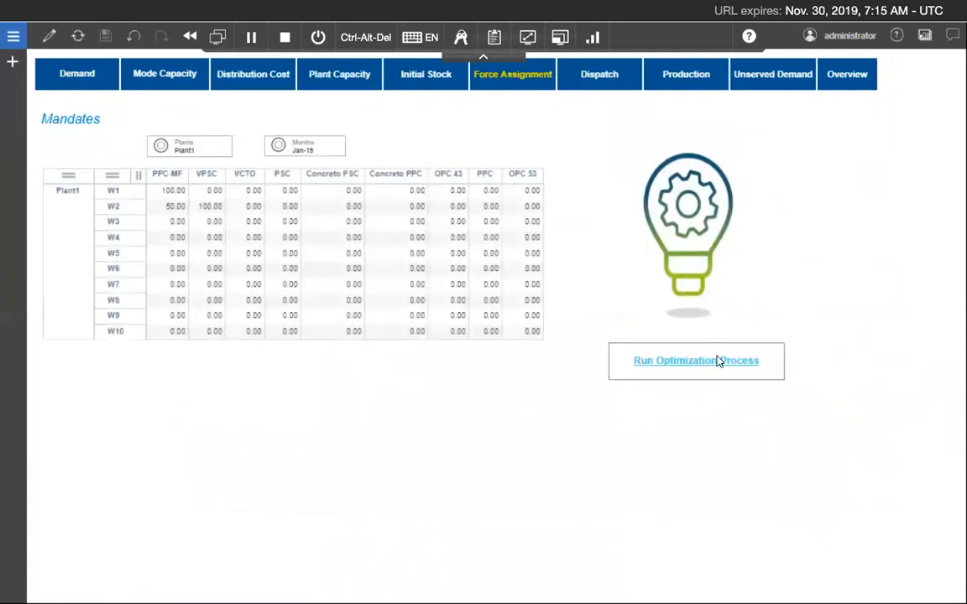
click(695, 360)
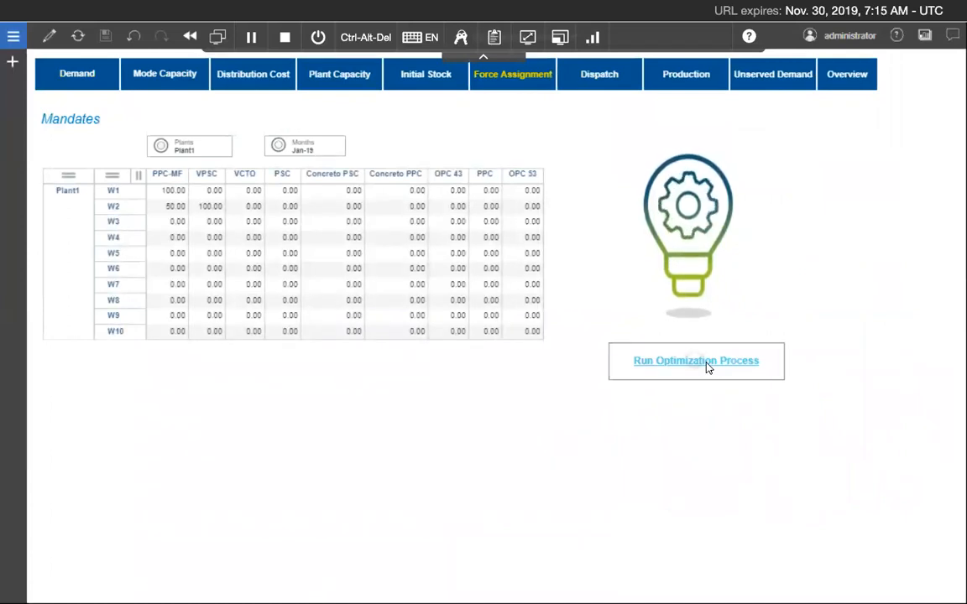
click(696, 360)
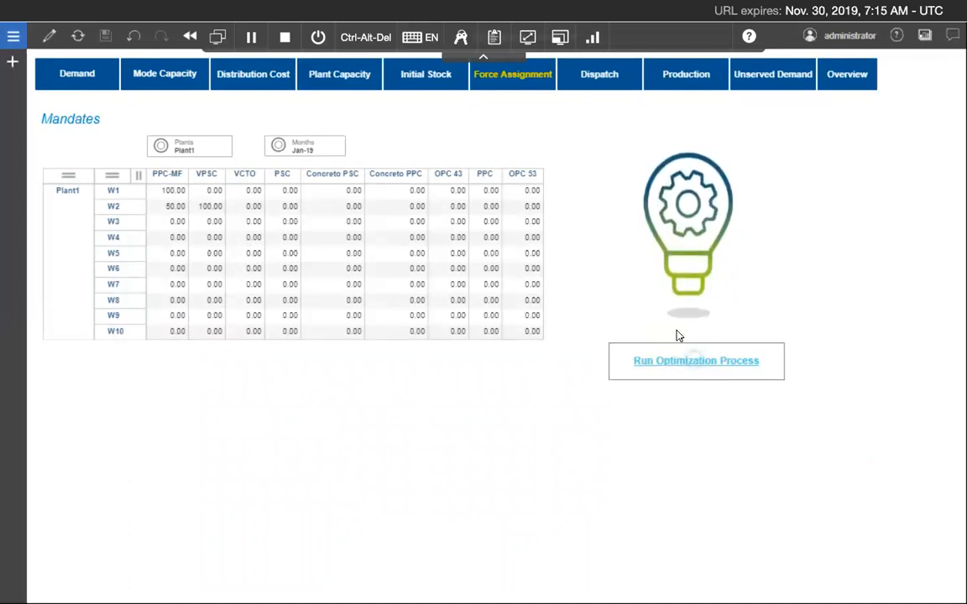
mouse_move(637, 323)
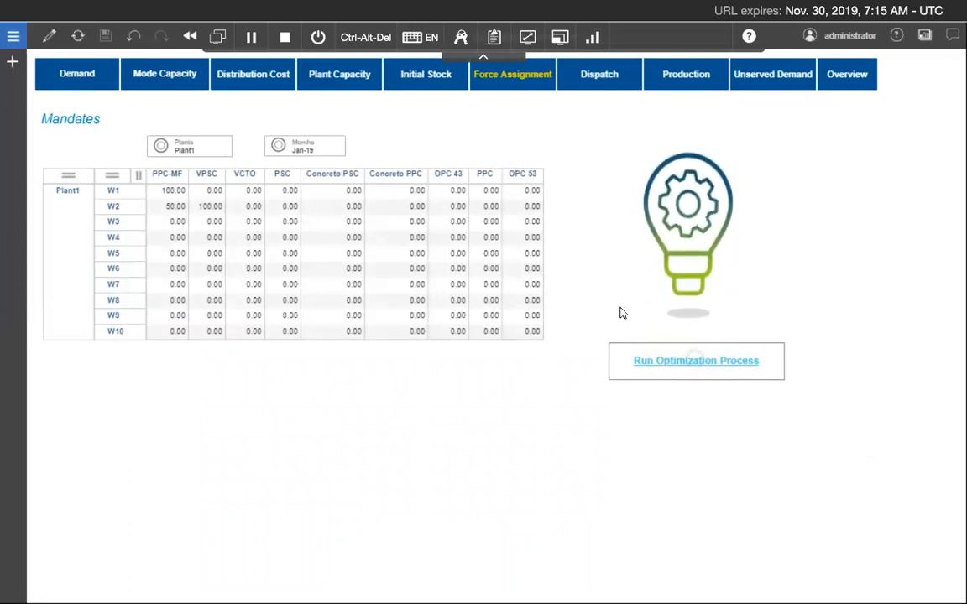
click(600, 73)
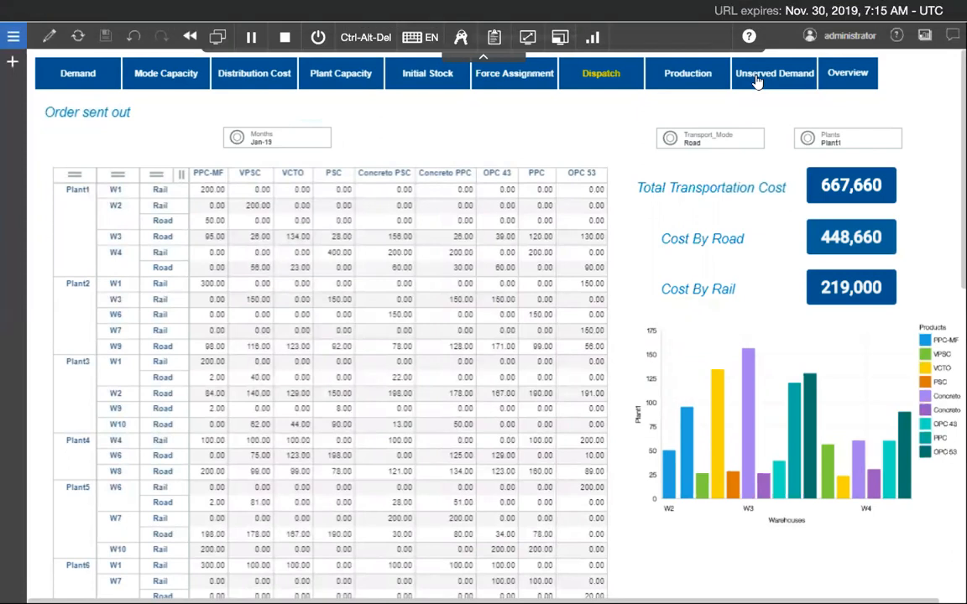
Step: Open Unserved Demand: W1 PPC-MF 1,500 ordered, 1,402 optimized, 98 unmet
click(771, 73)
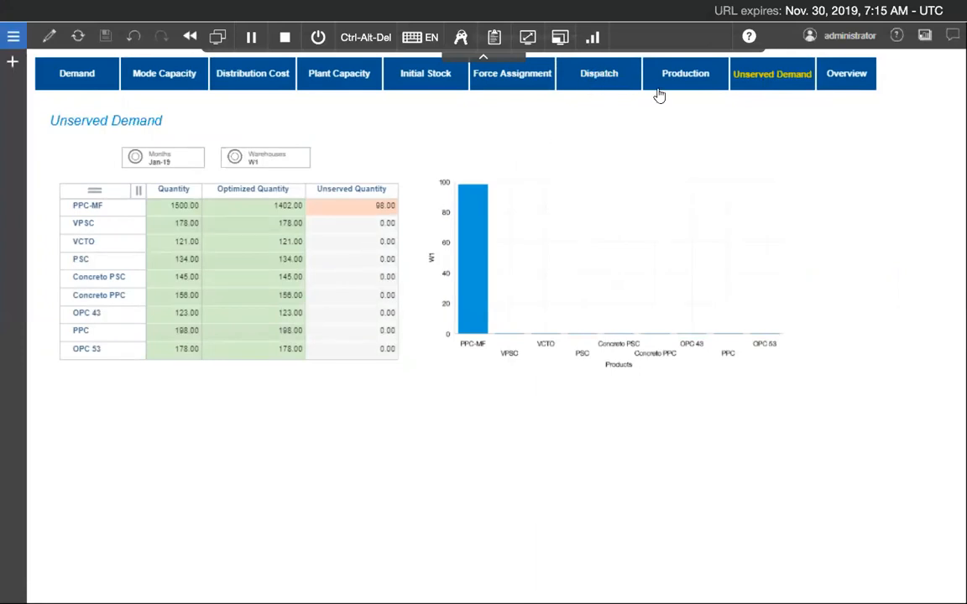
mouse_move(595, 84)
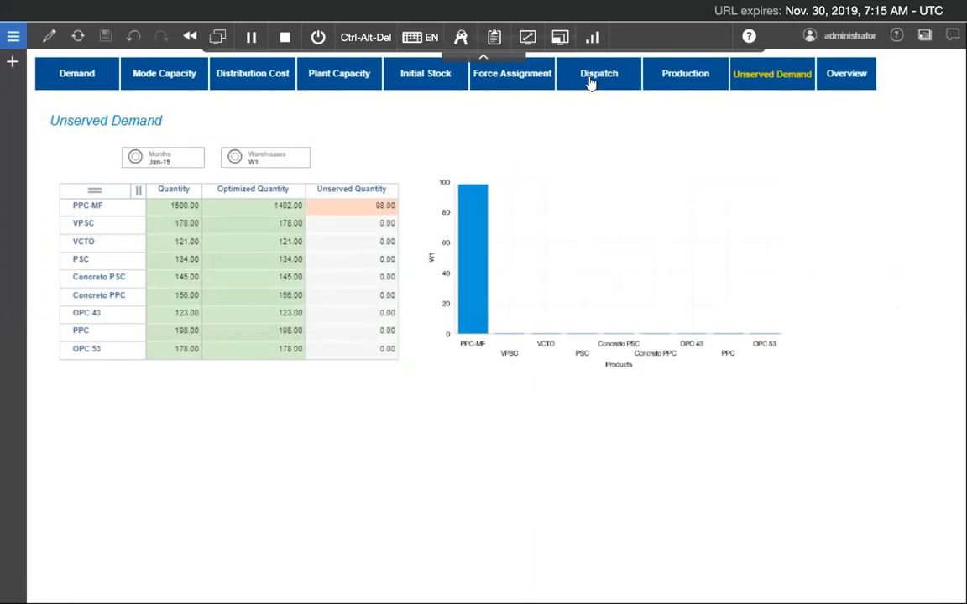
Step: Keep only the W1 member in Dispatch, then go back to Unserved Demand
click(599, 73)
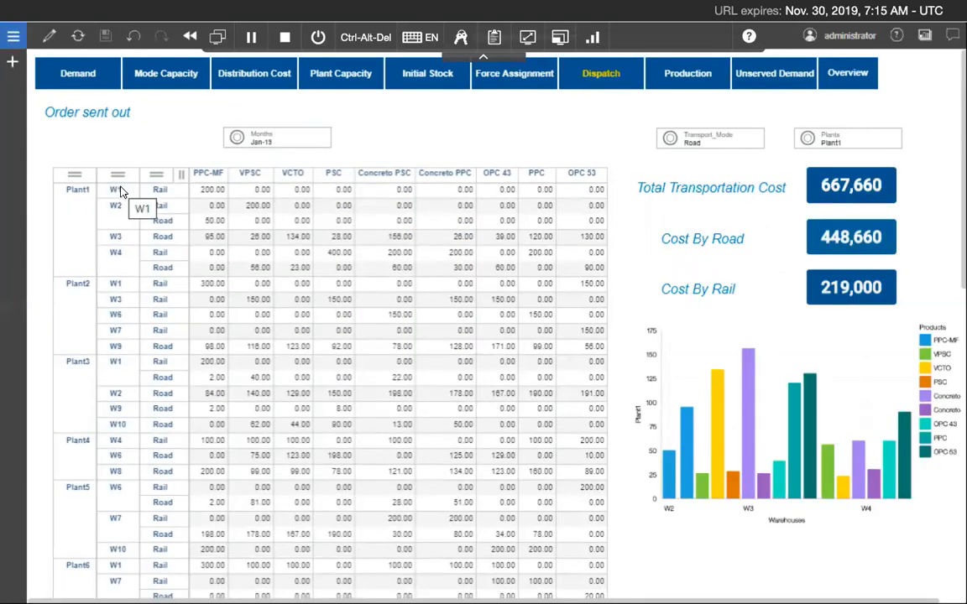
scroll(down, 3)
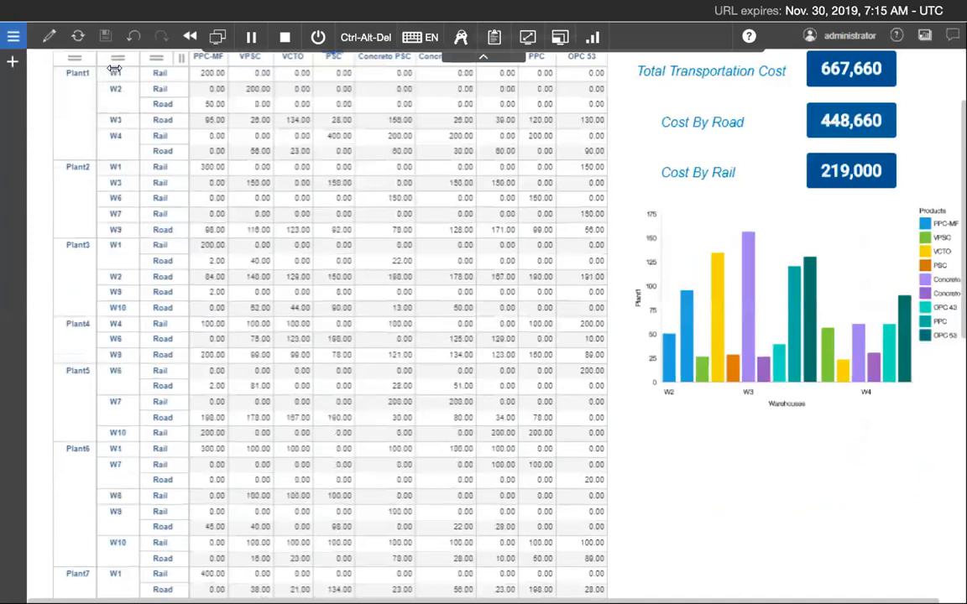
click(116, 73)
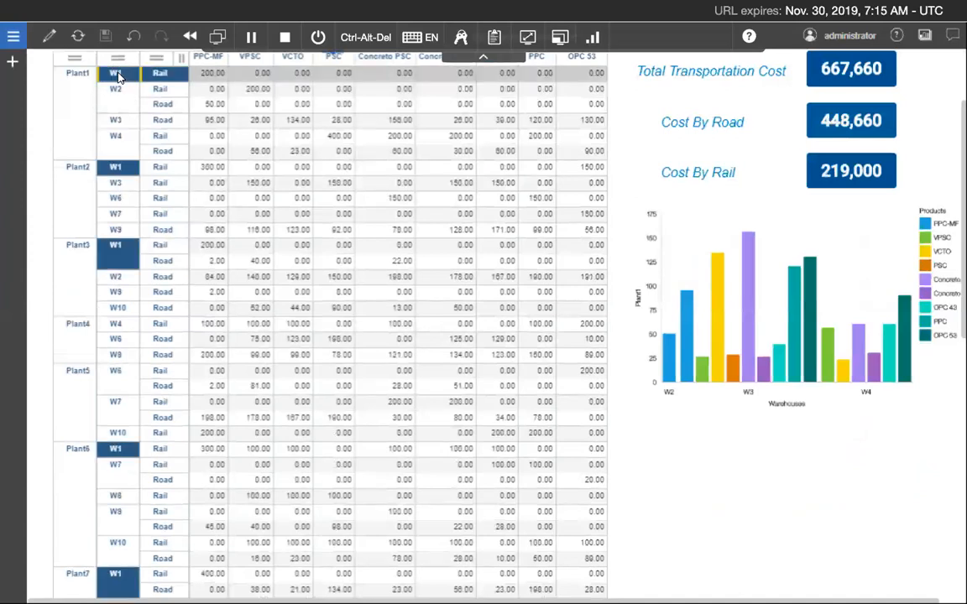
right_click(116, 73)
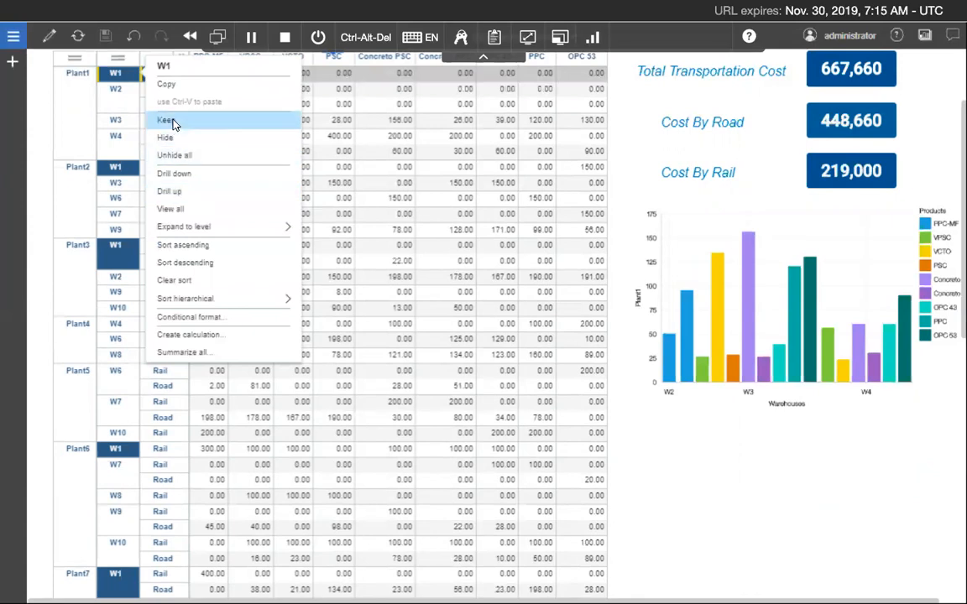
click(166, 120)
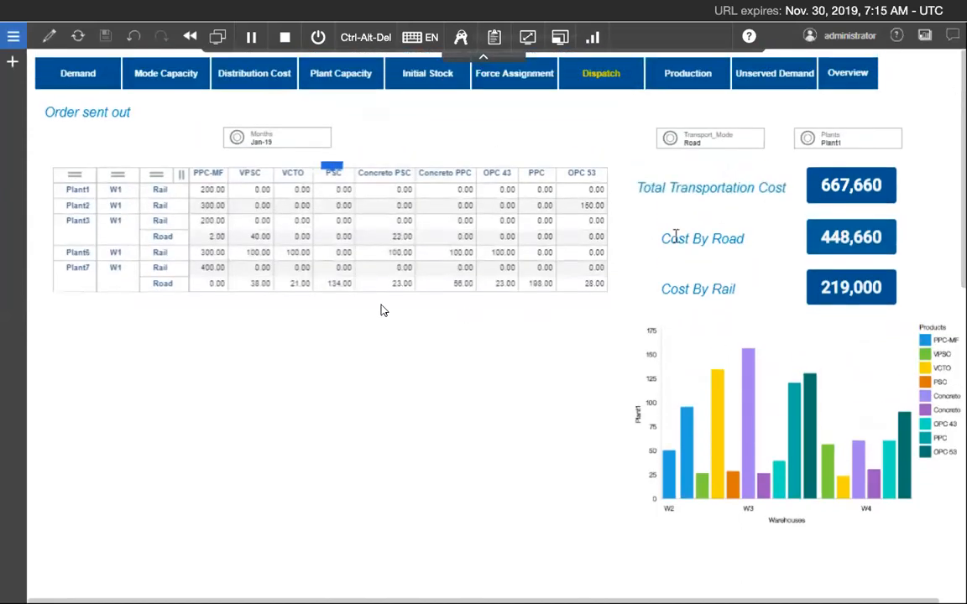
mouse_move(825, 124)
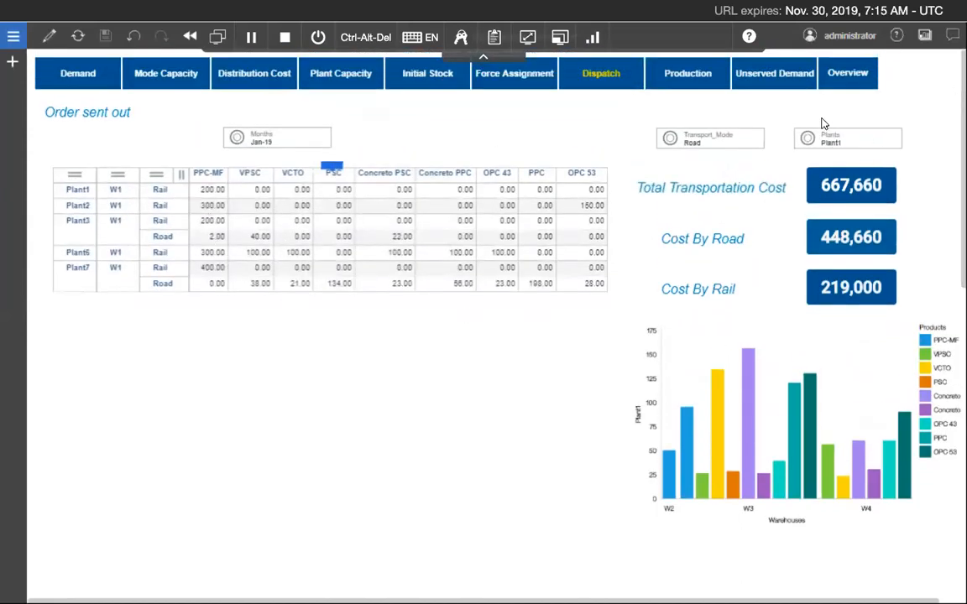
click(771, 73)
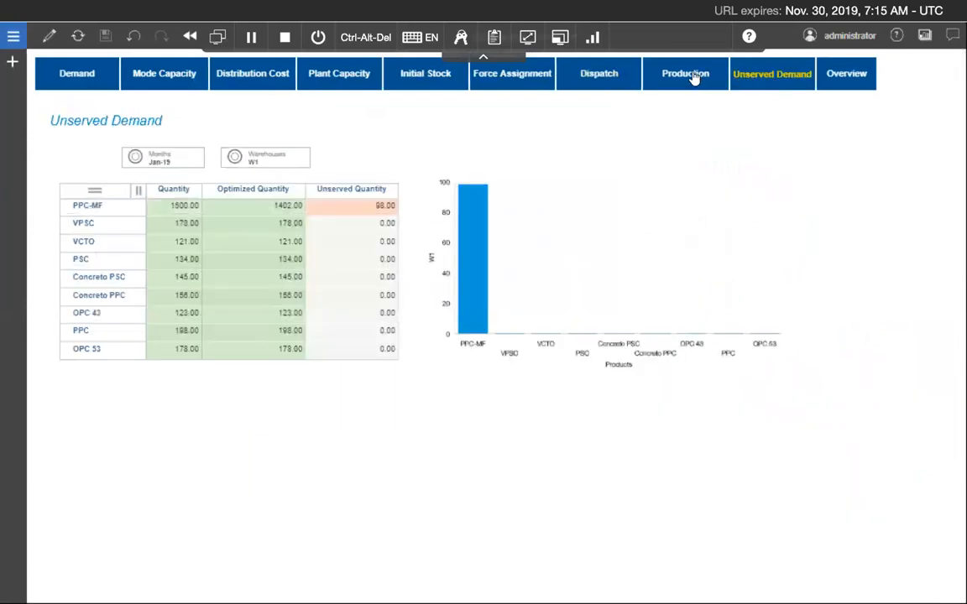
Step: Check the Production tab, revisit Unserved Demand, then open the Overview page
click(686, 74)
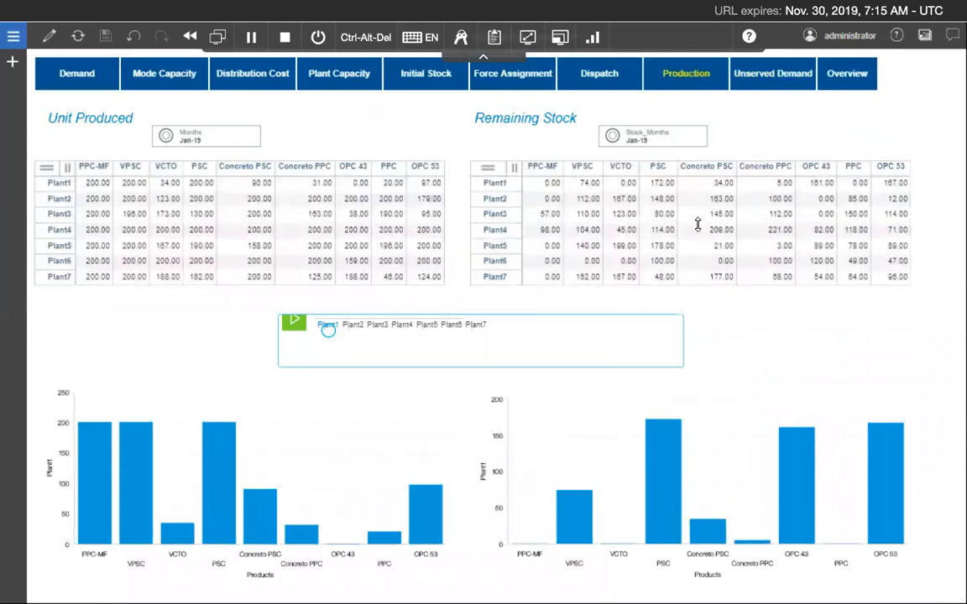
mouse_move(378, 332)
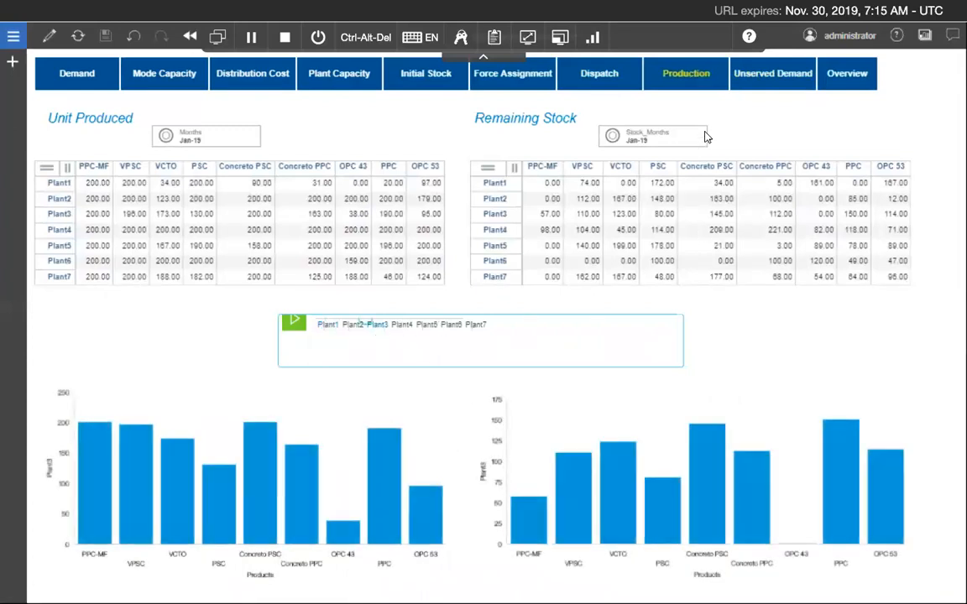
click(772, 73)
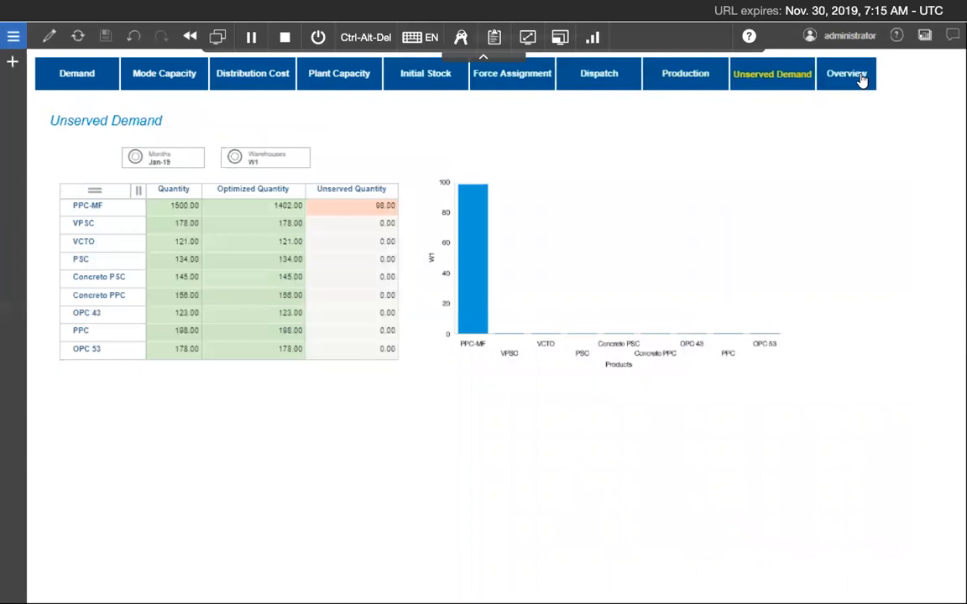
click(849, 73)
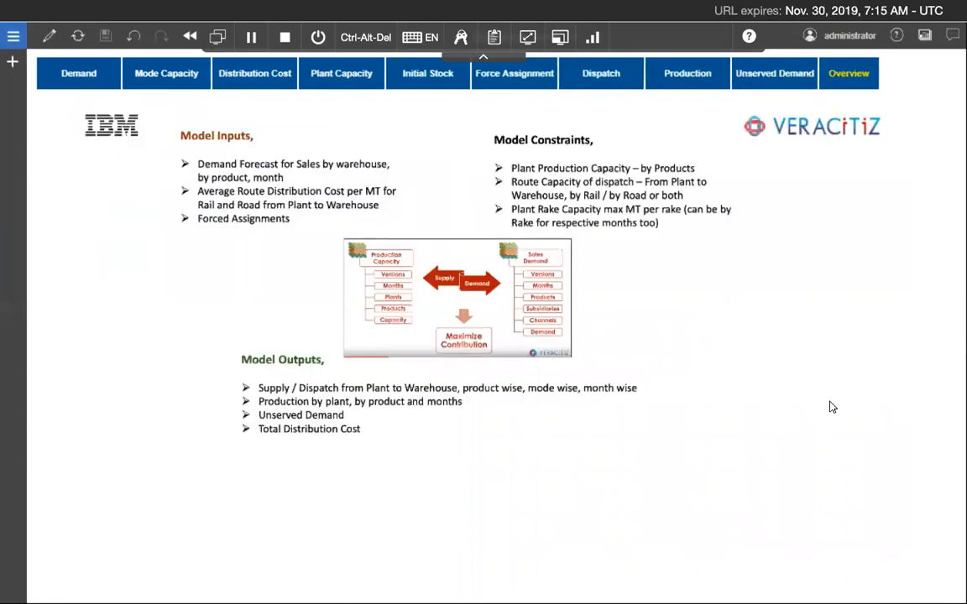
mouse_move(789, 414)
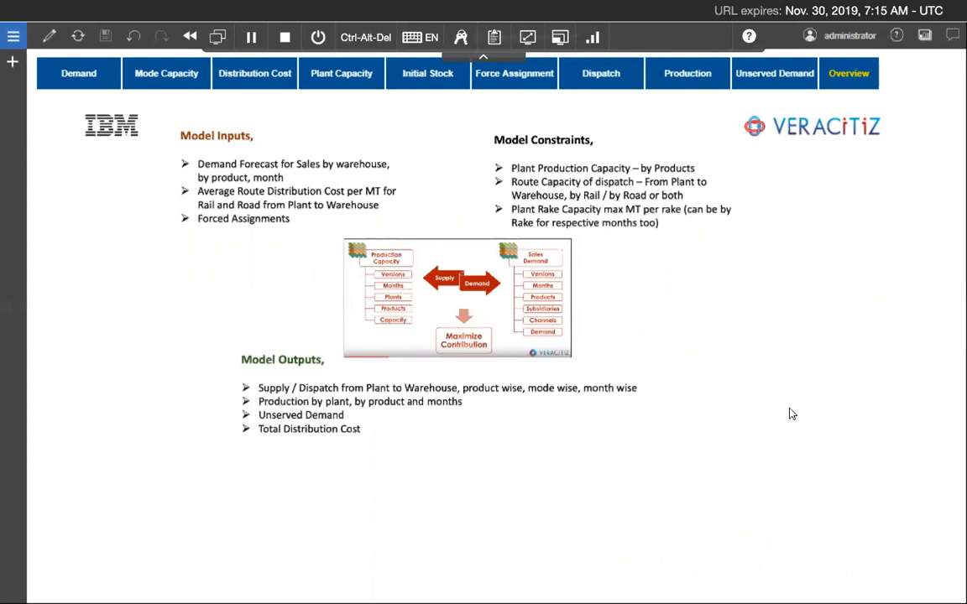